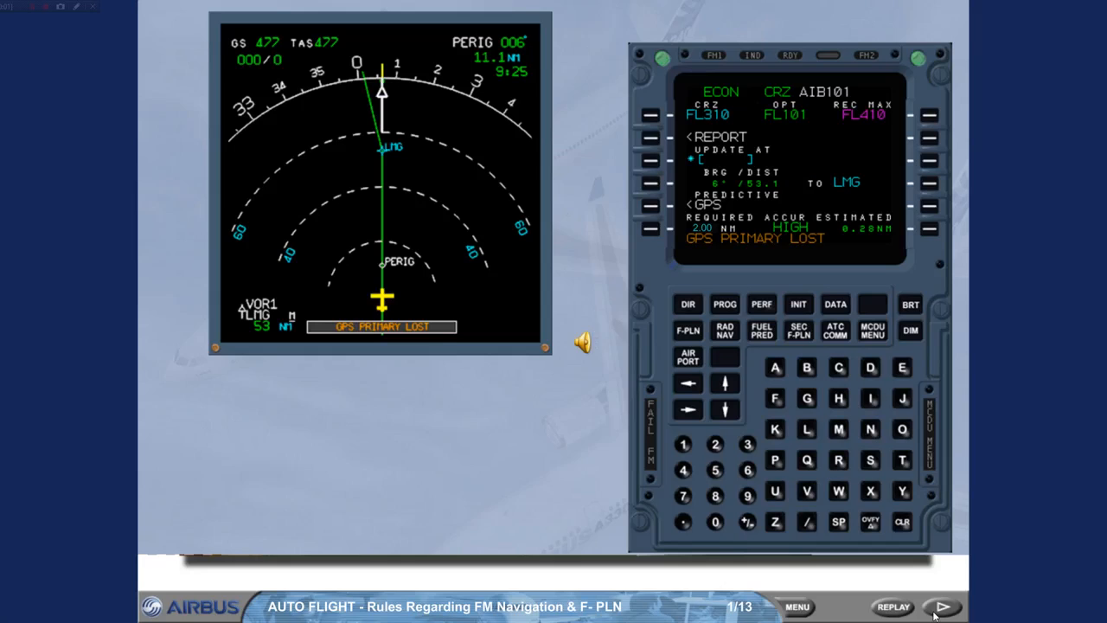
Advance past the GPS PRIMARY LOST slide to the next lesson page
click(942, 606)
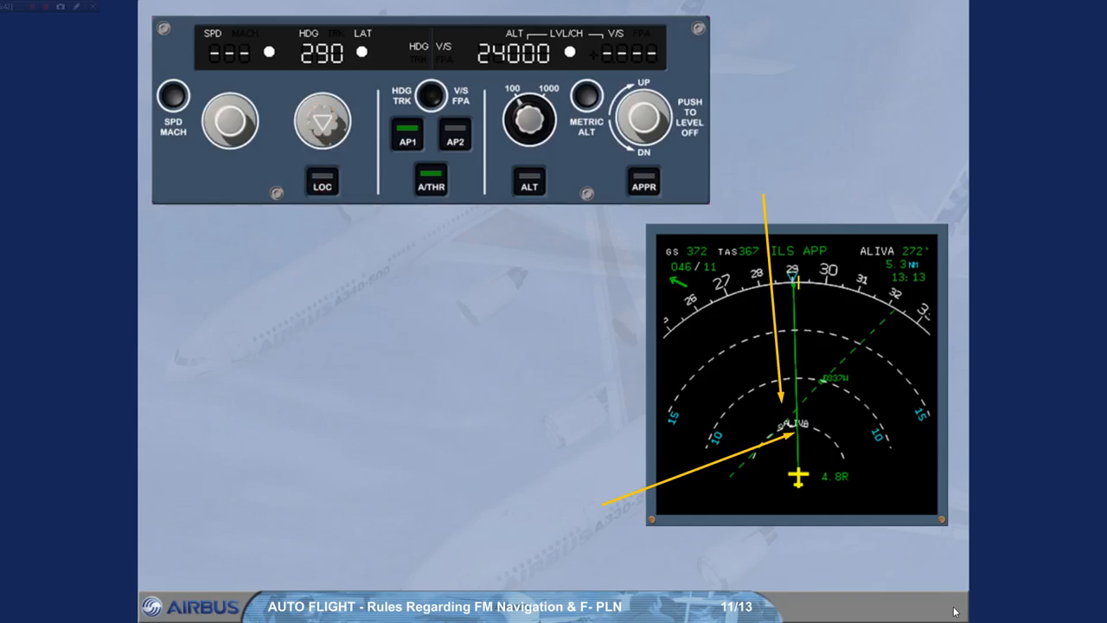
Advance through slide 11/13 on interception to the Rule 1 display rules slide
click(941, 605)
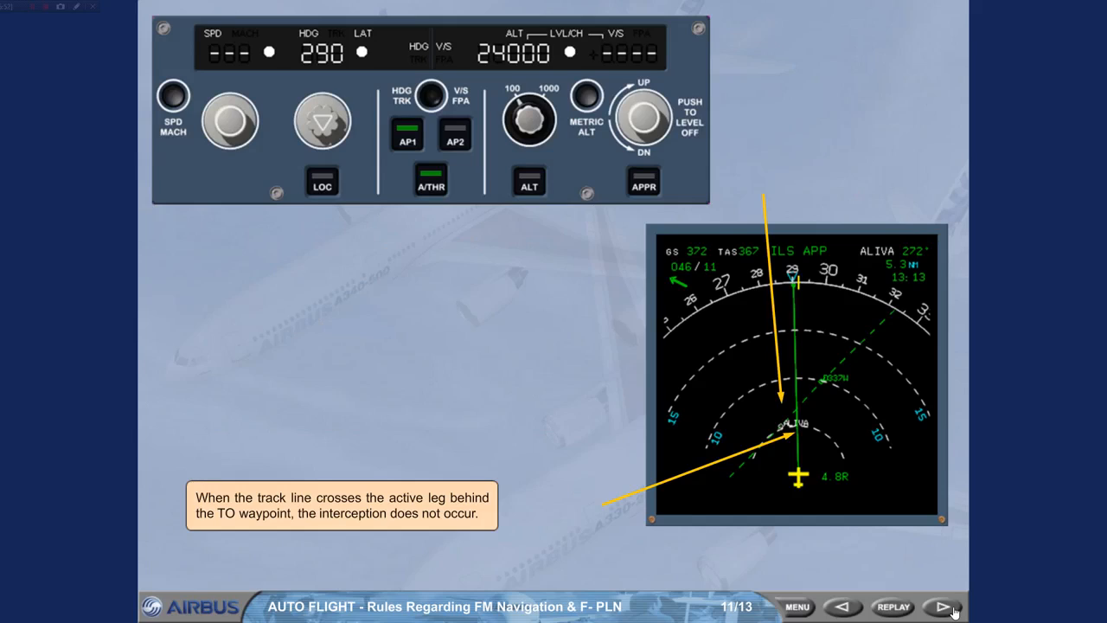
click(941, 606)
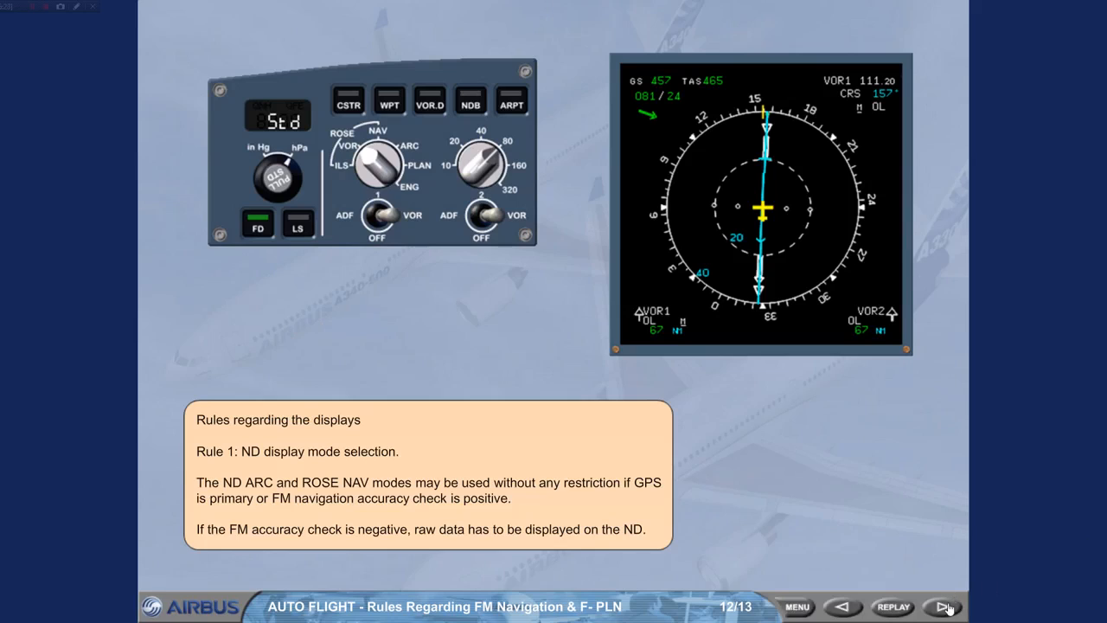
Move to slide 13/13 on PFD/ND monitoring and operate the top bar controls
click(941, 605)
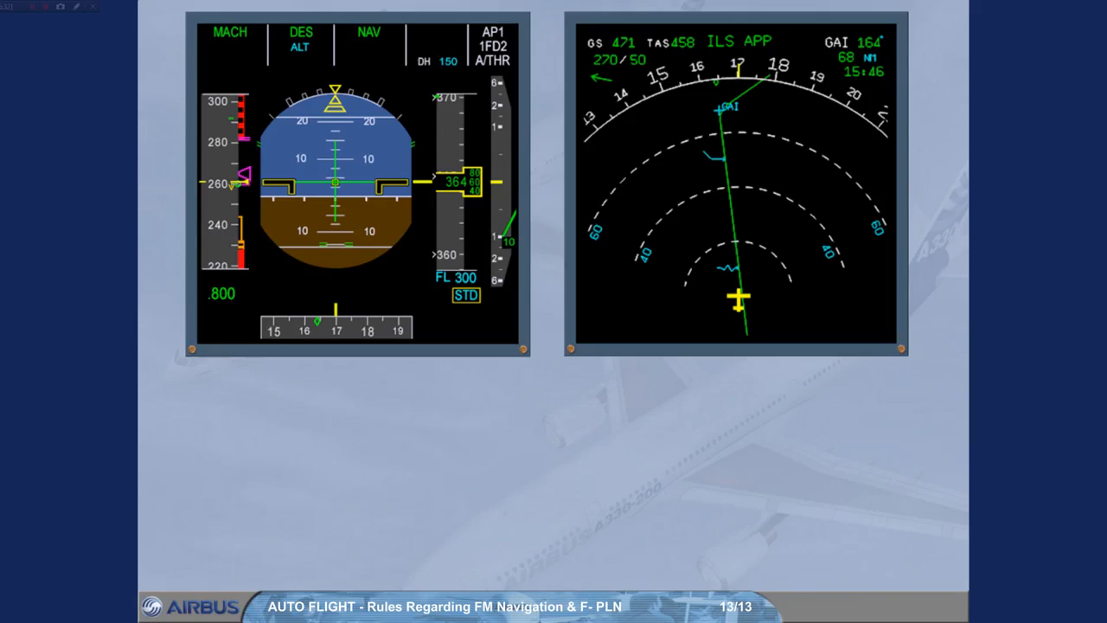
click(369, 32)
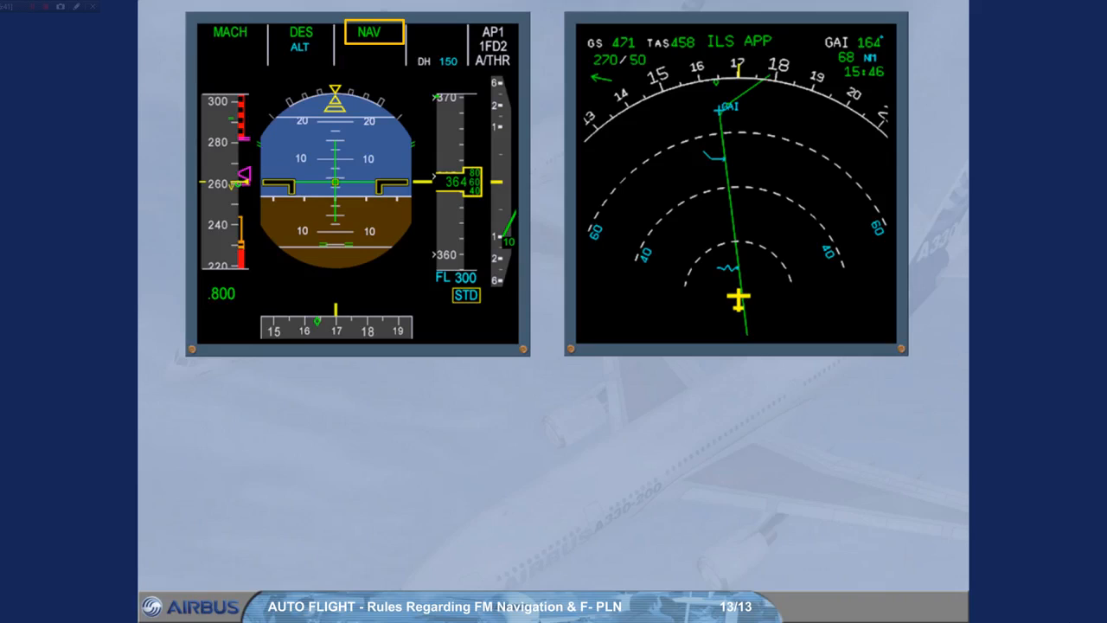
click(302, 38)
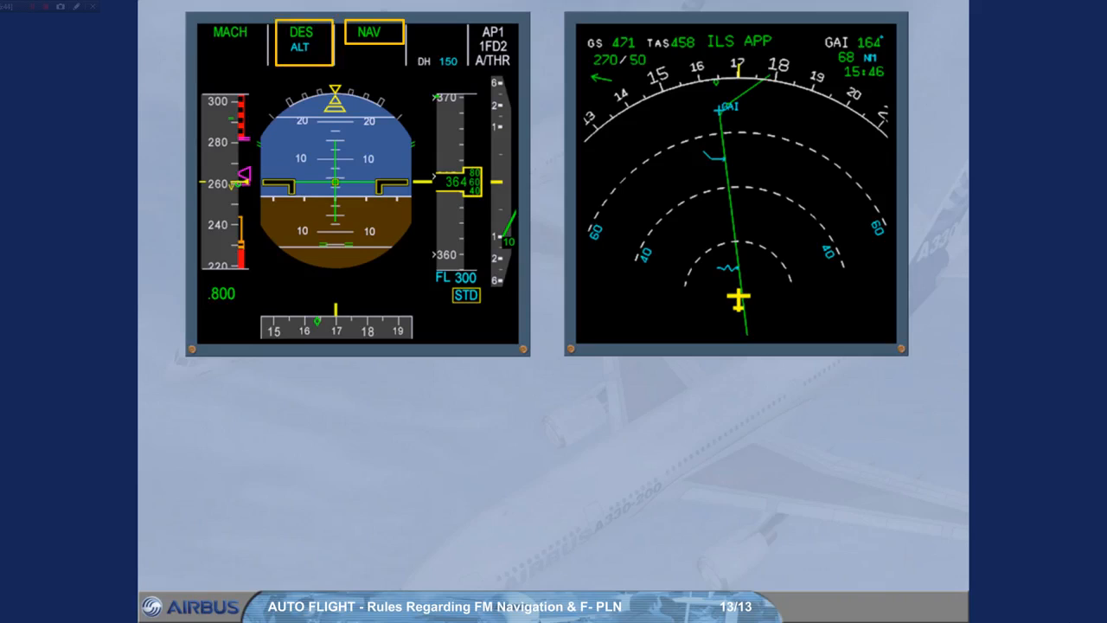